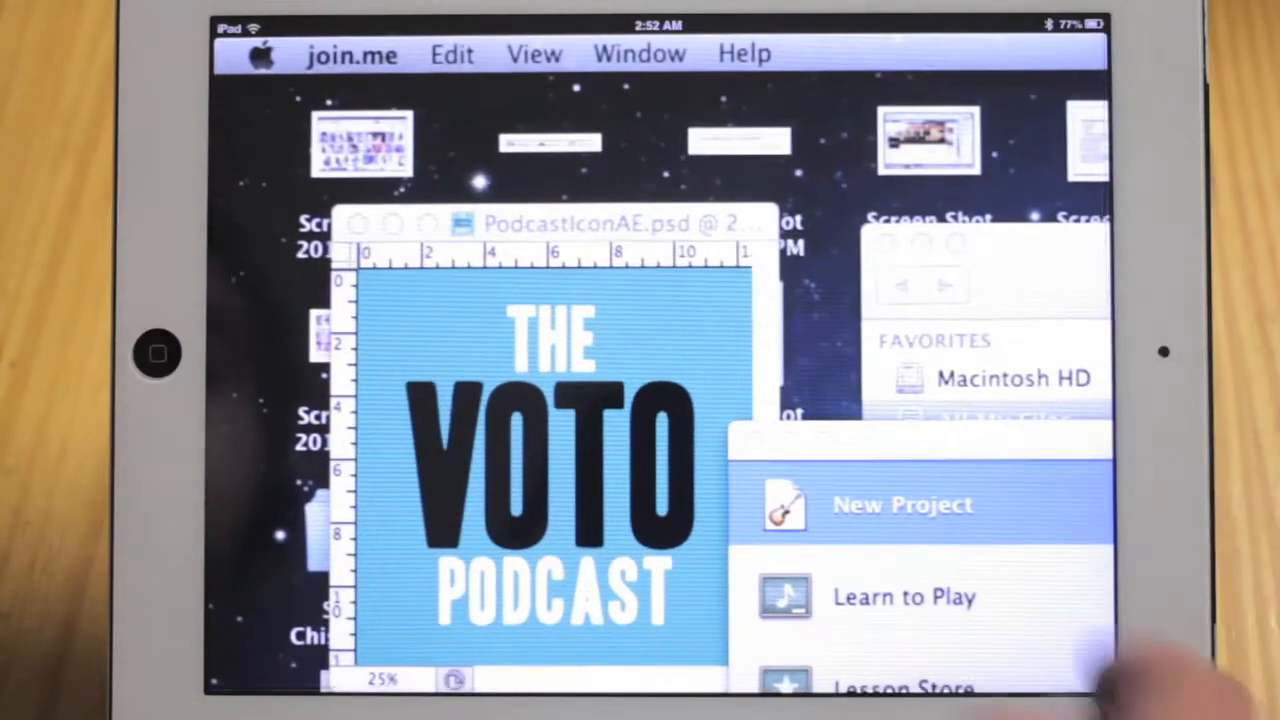
Zoom out to the full remote Mac desktop, showing VOTO Podcast artwork beside GarageBand's chooser.
click(902, 505)
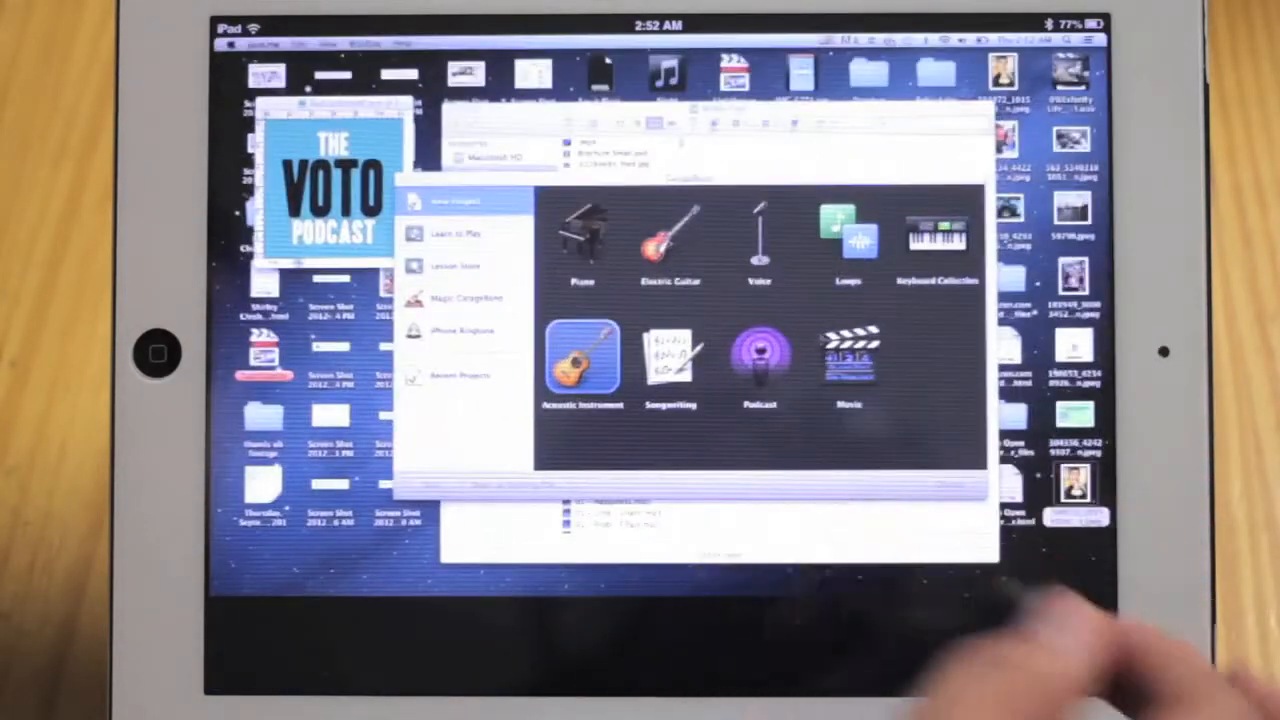